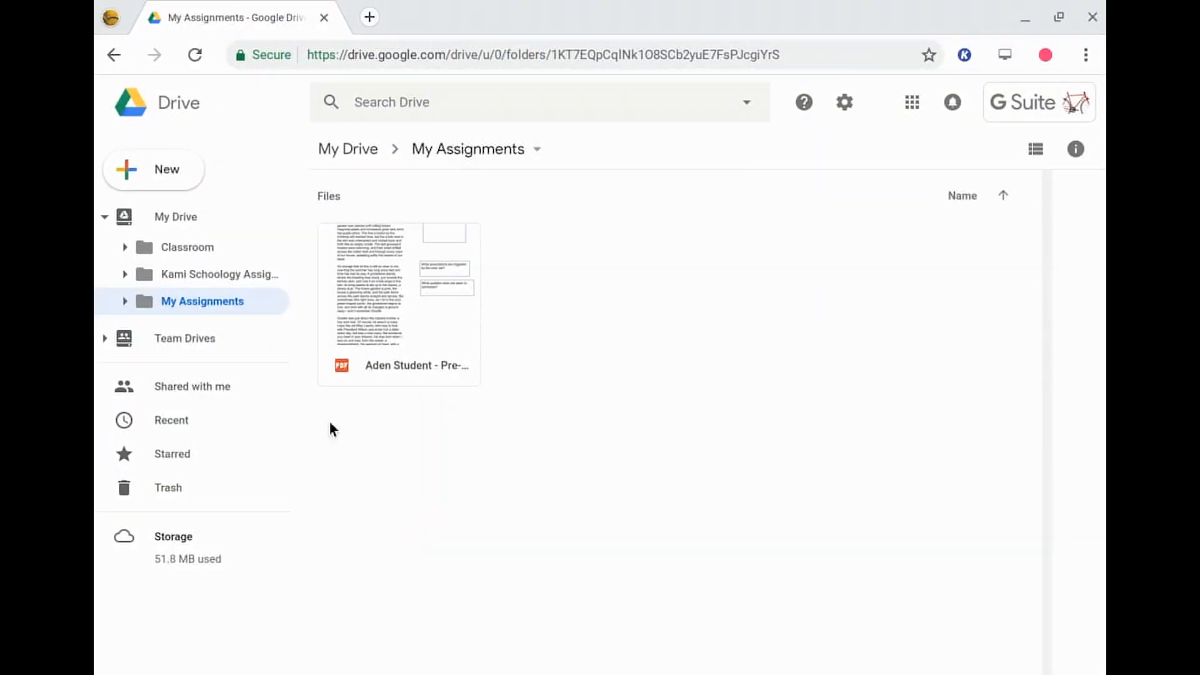
mouse_move(412, 310)
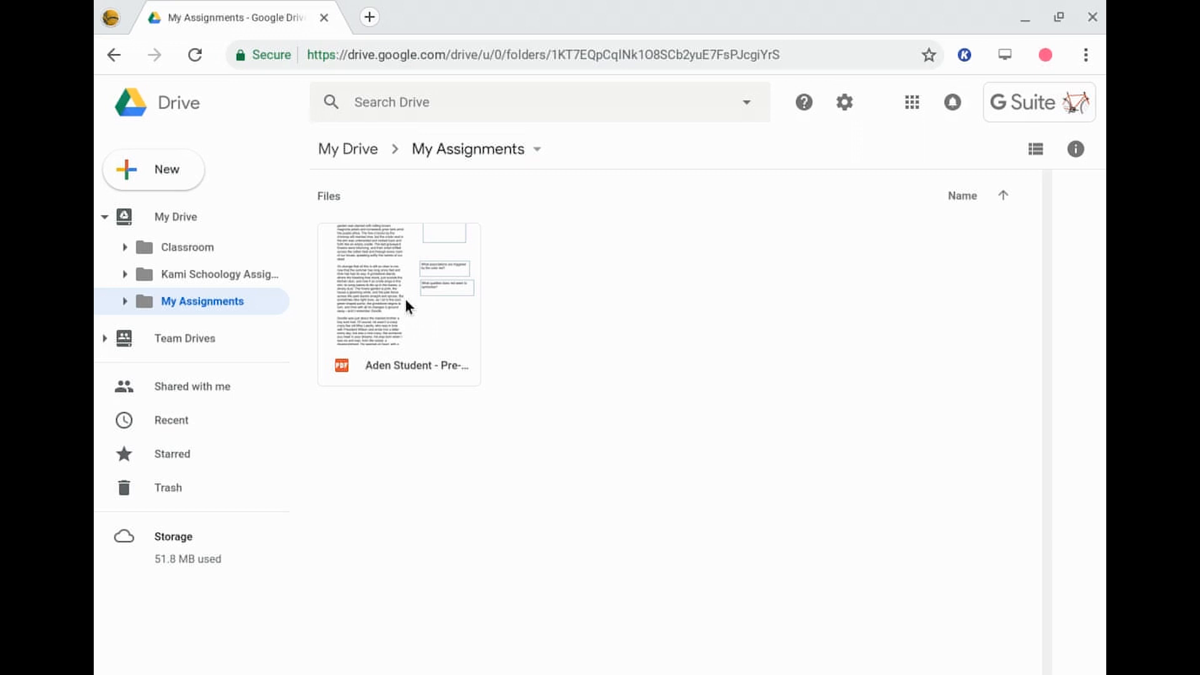
- Show the context menu for the student PDF in My Assignments to reveal its Open with apps
right_click(397, 303)
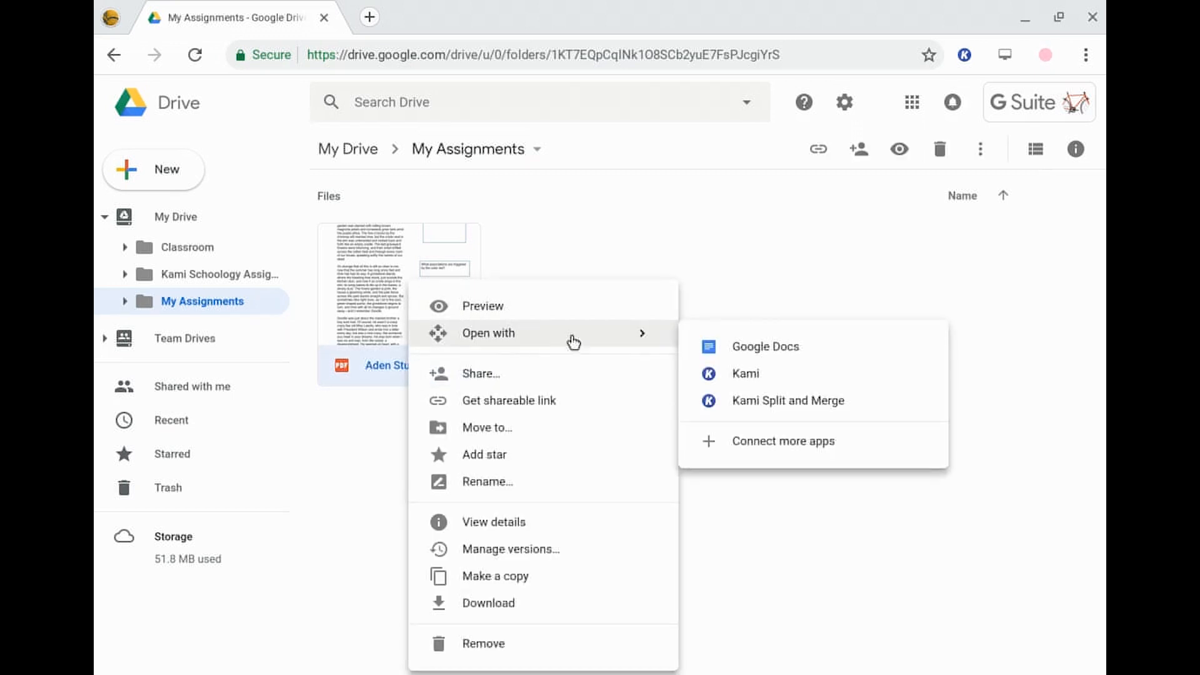
mouse_move(738, 448)
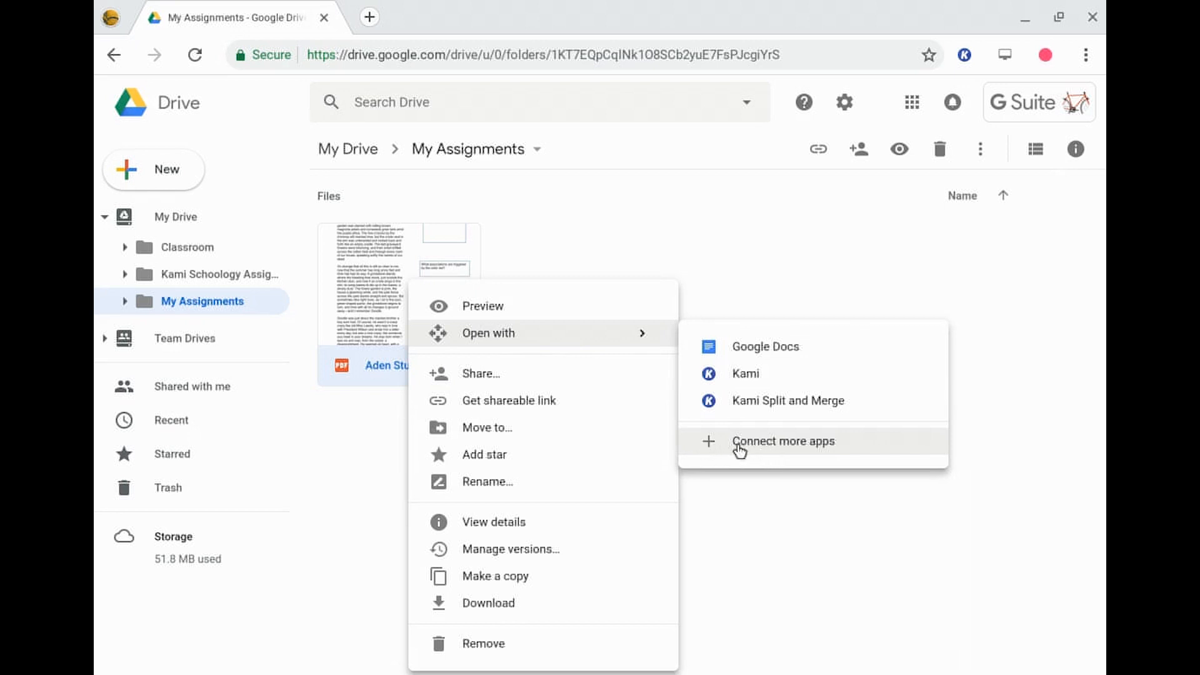
mouse_move(761, 390)
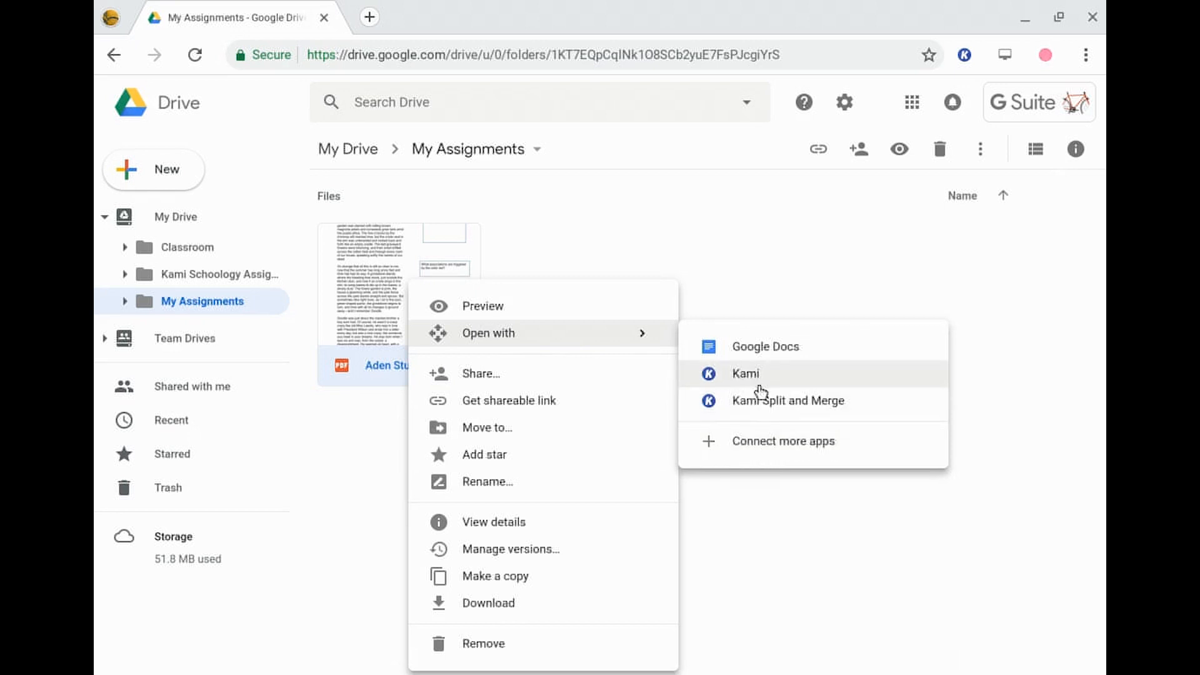
- Search 'kami' among connectable apps, confirm both Kami apps are connected, and dismiss the window
left_click(782, 441)
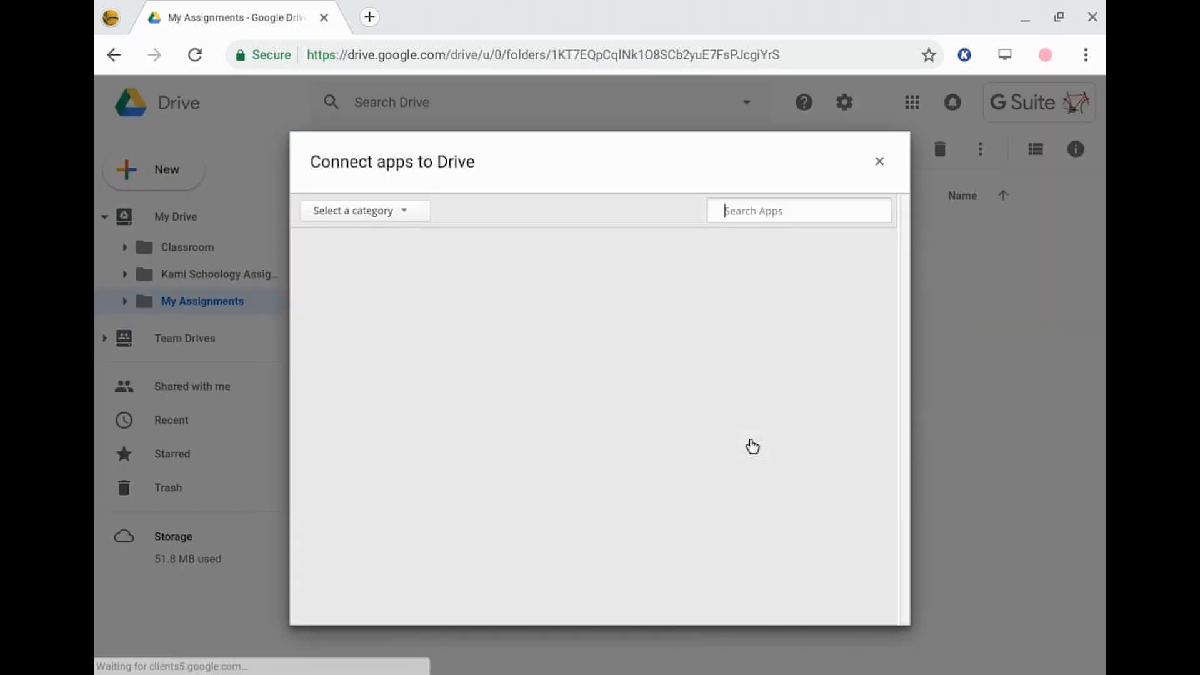
type("k")
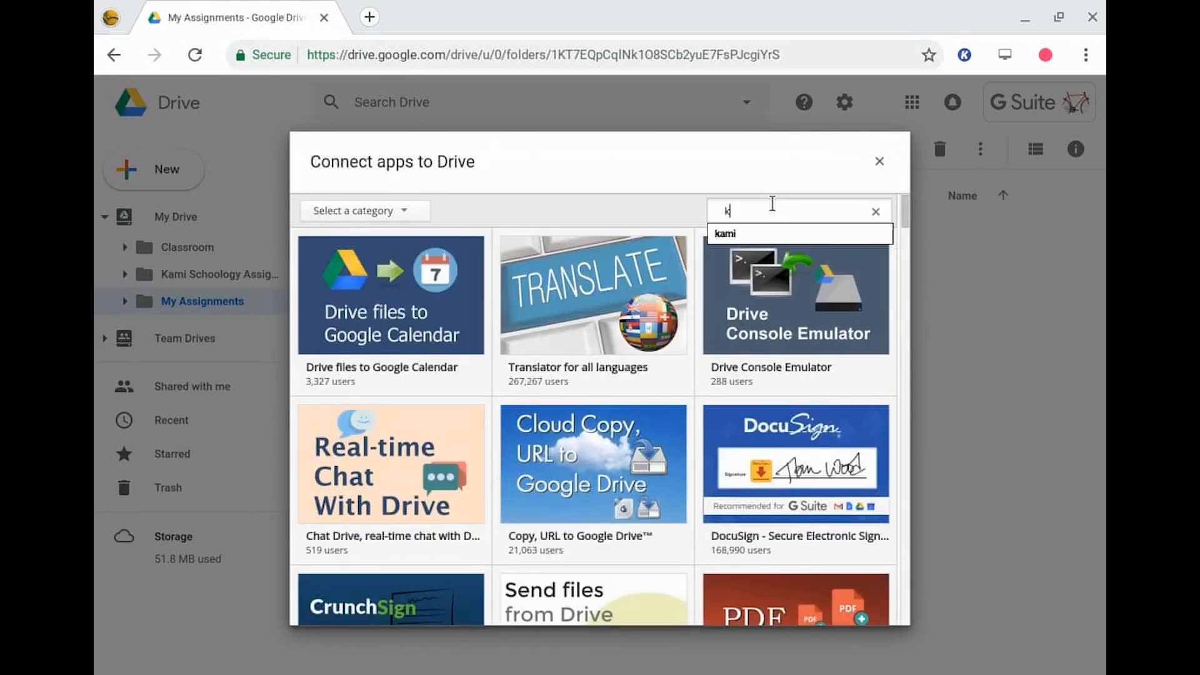
type("ami")
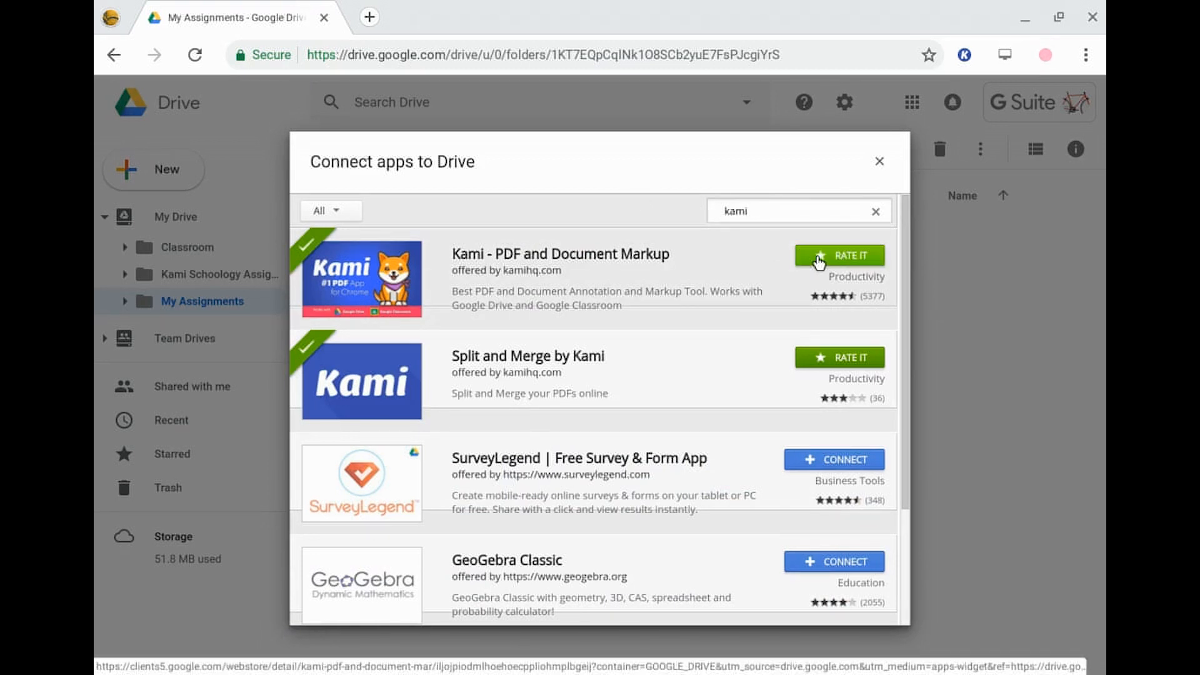
mouse_move(679, 373)
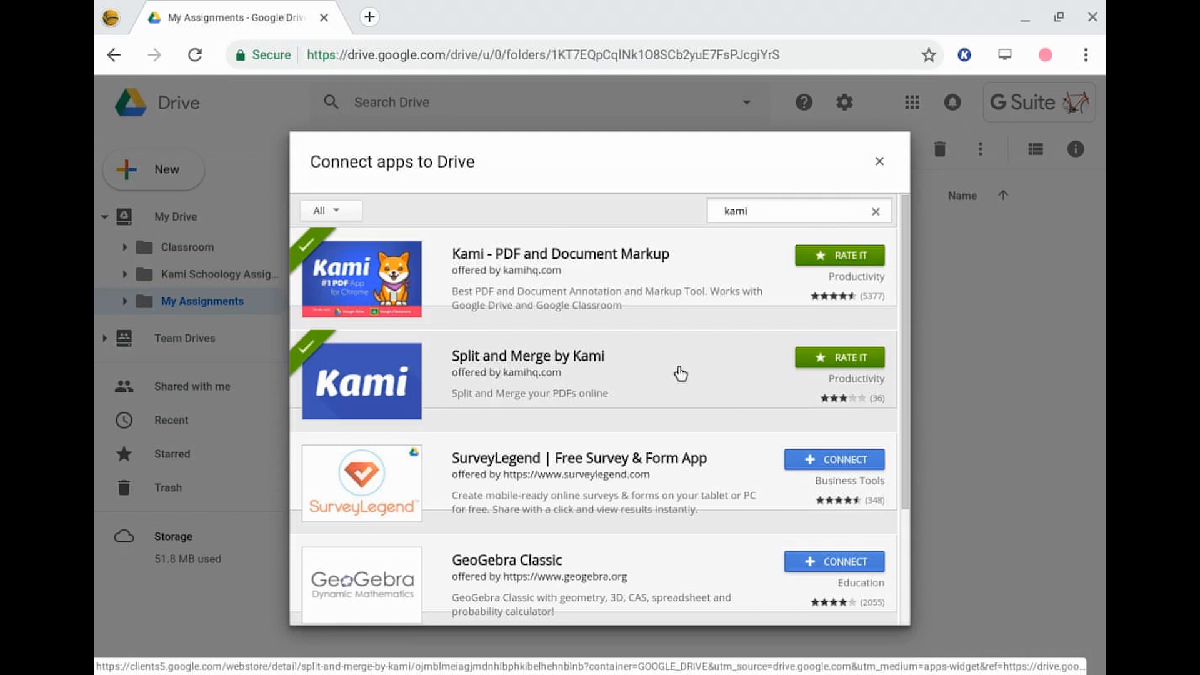
mouse_move(680, 373)
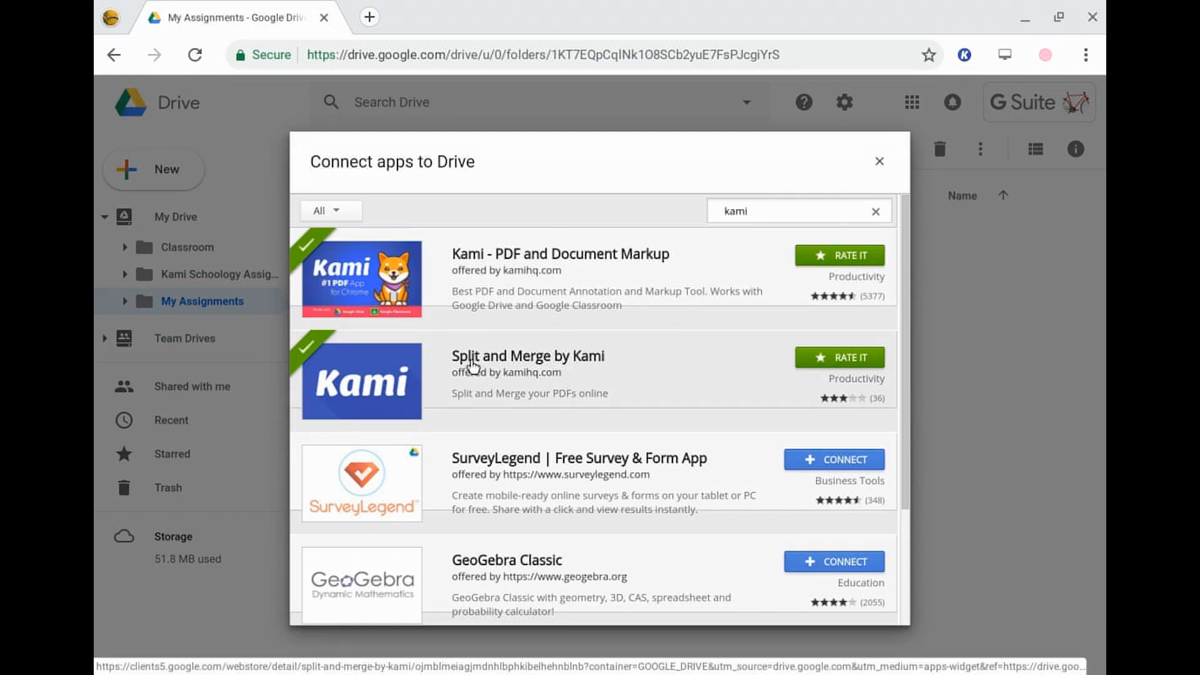
mouse_move(711, 369)
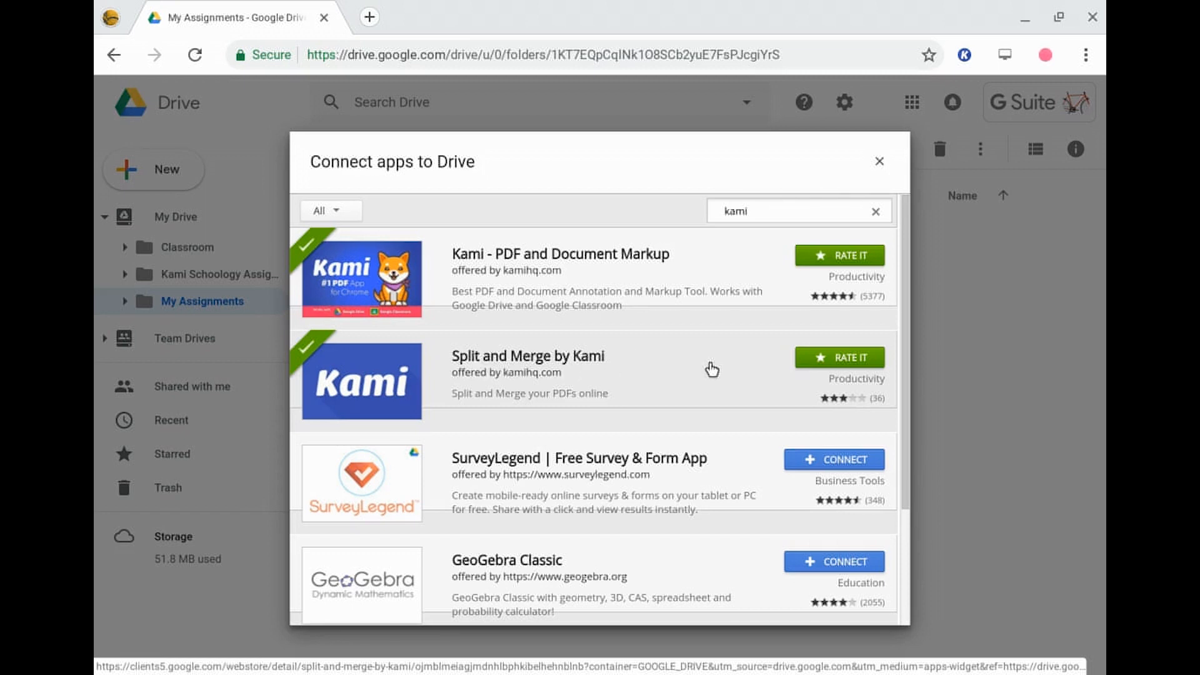
mouse_move(879, 163)
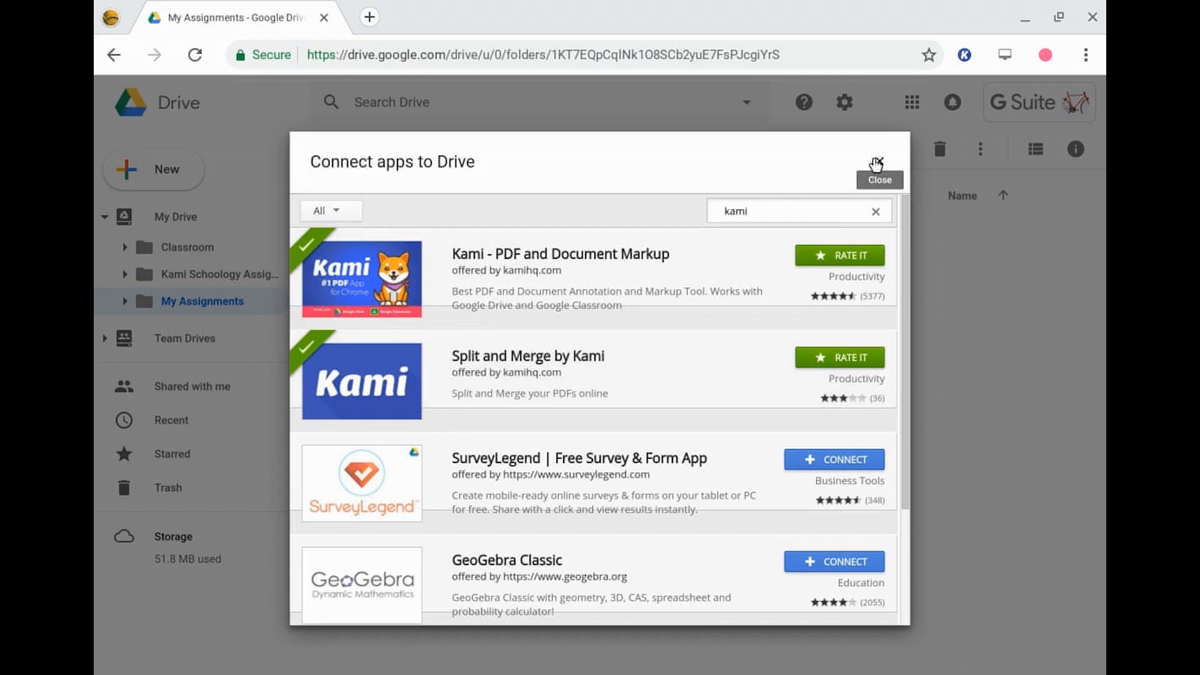
left_click(875, 162)
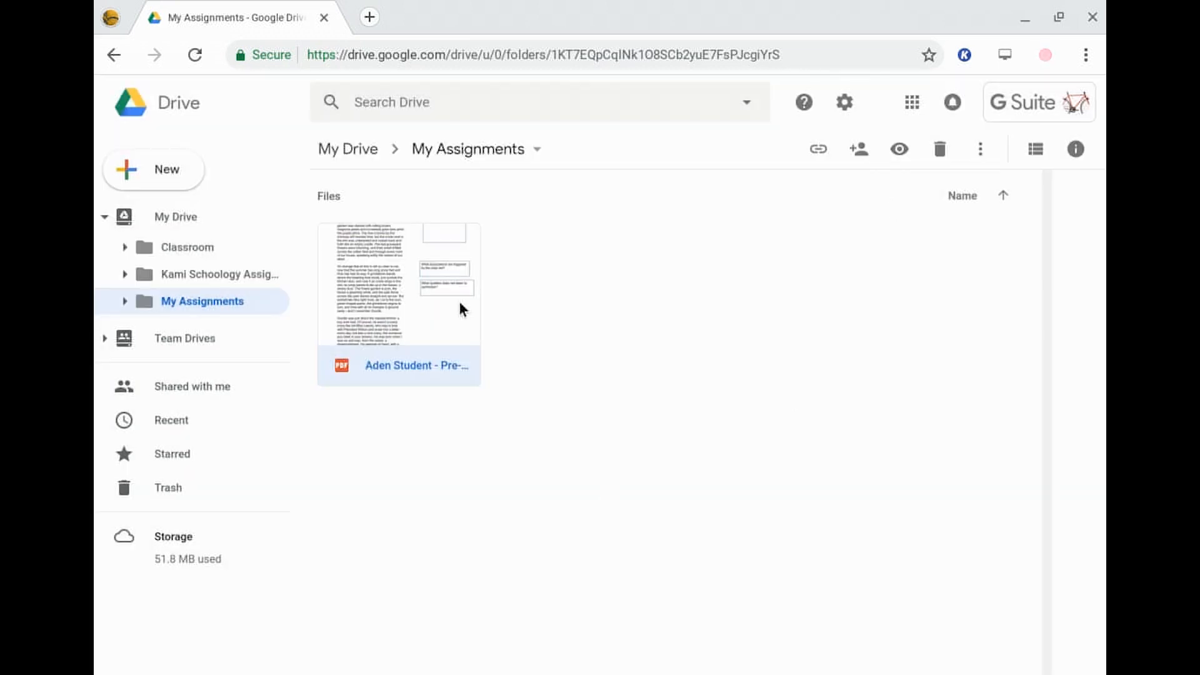
- Preview the Scarlet Ibis PDF and send it to Kami via the Open with menu
right_click(398, 299)
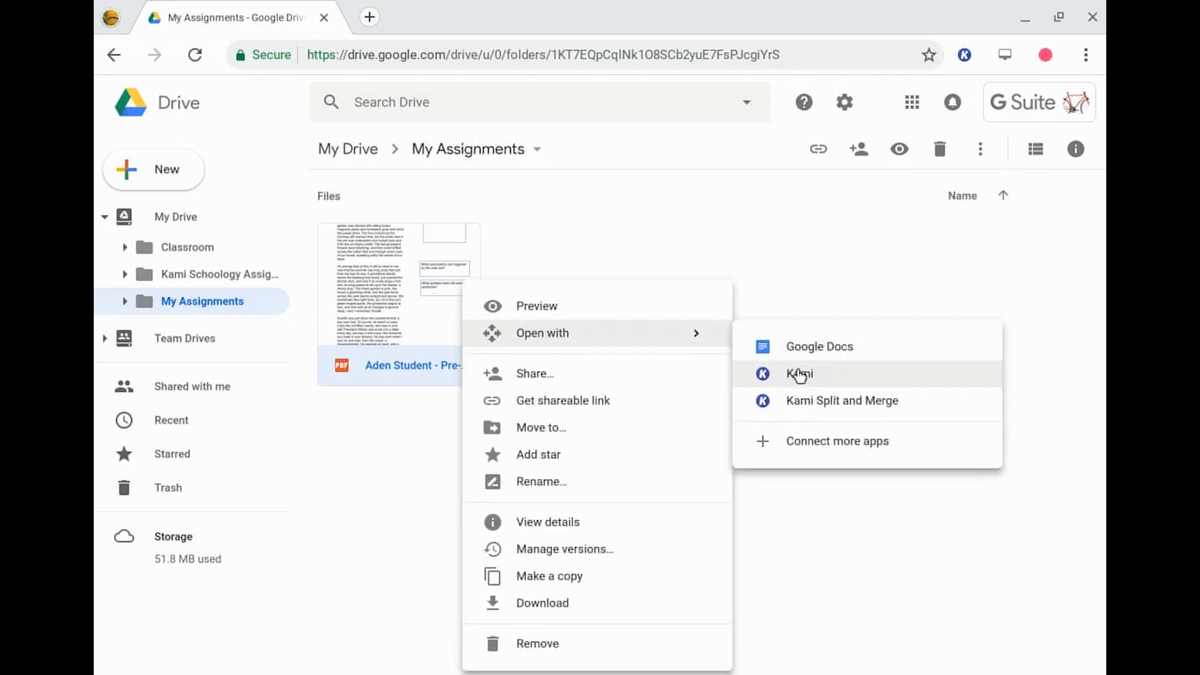
left_click(799, 374)
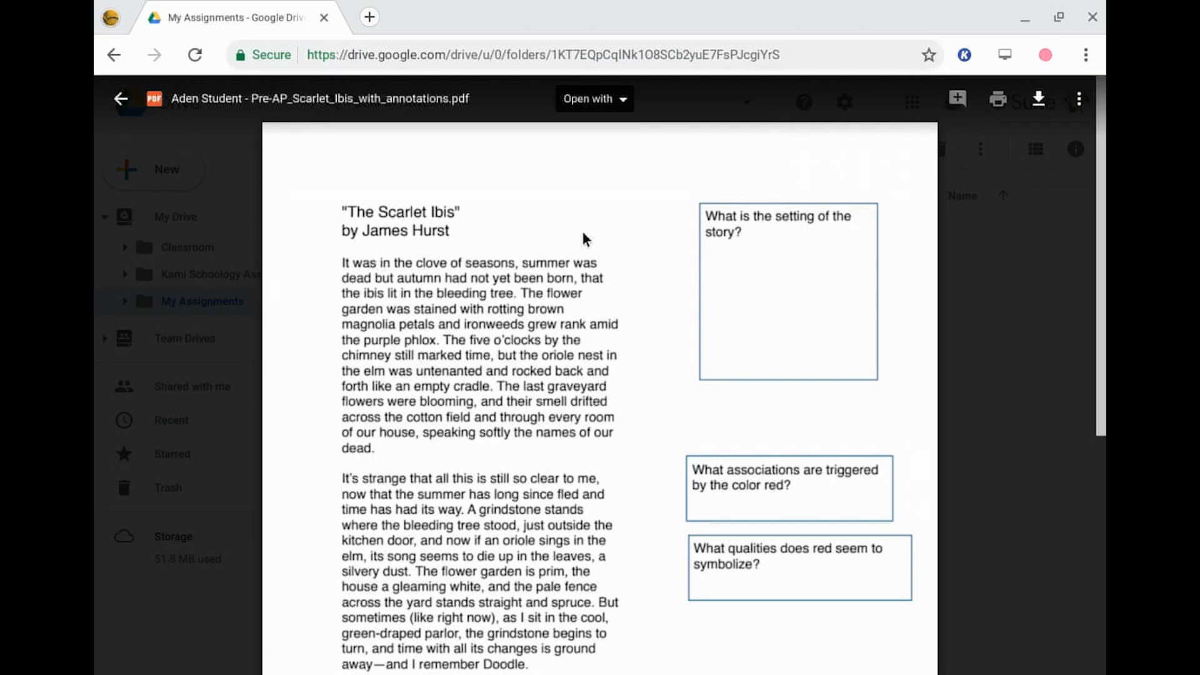
left_click(593, 98)
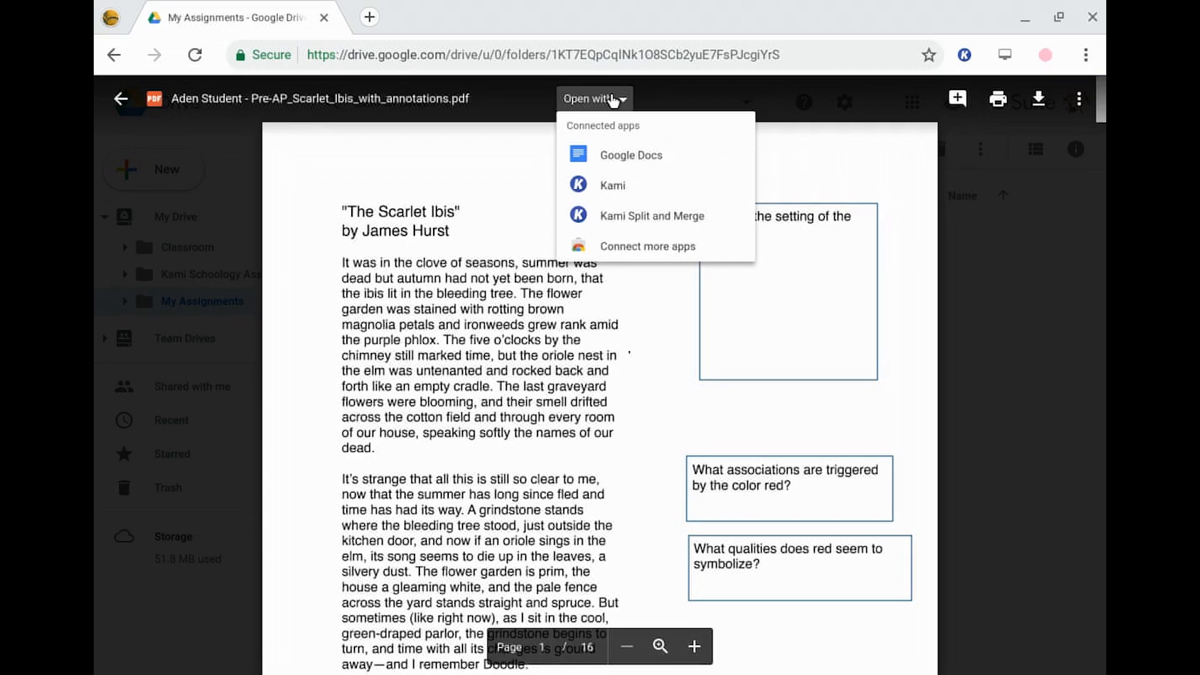
left_click(611, 185)
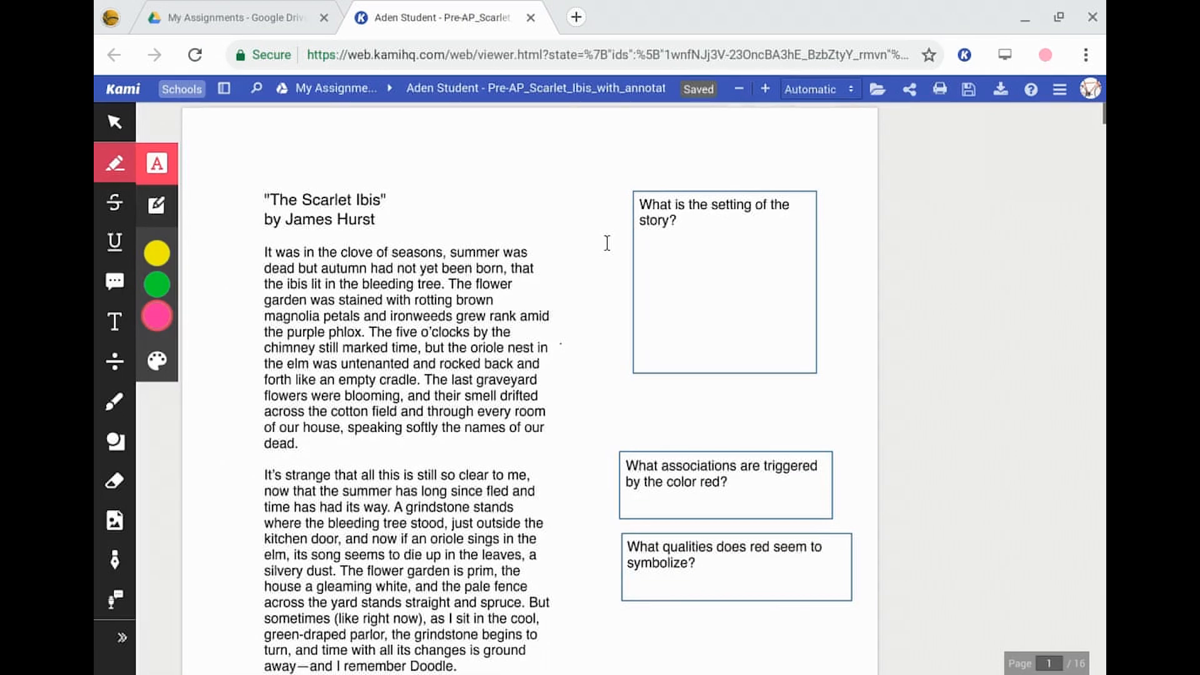
mouse_move(877, 89)
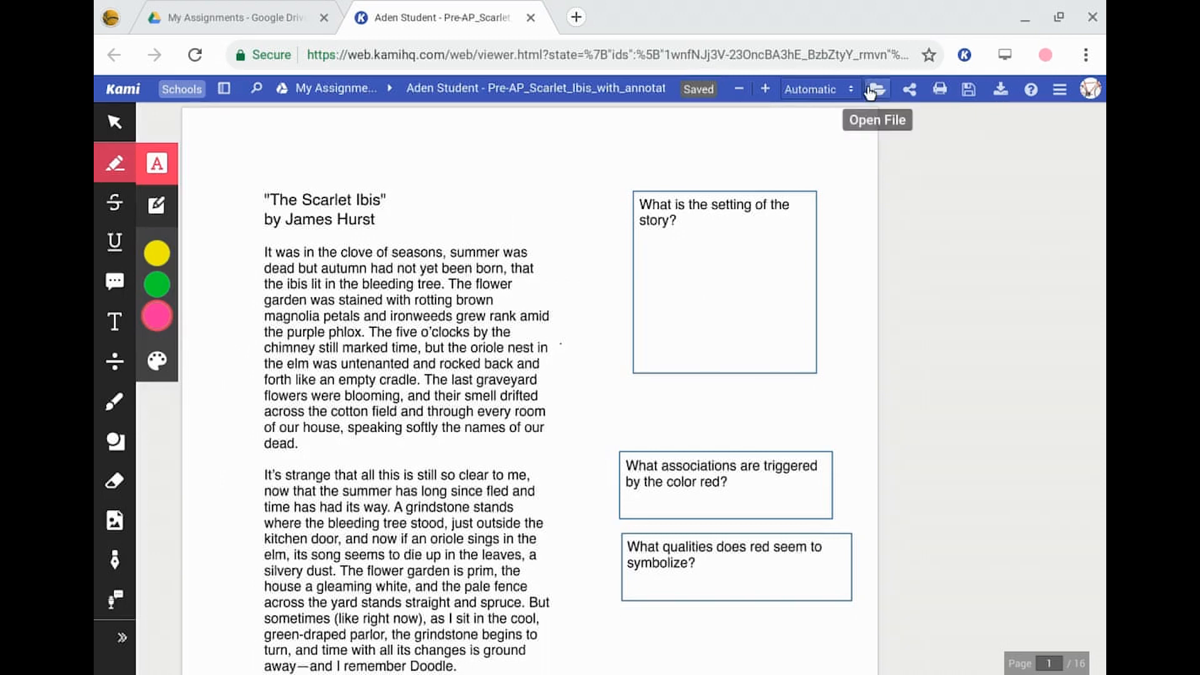
- Show Kami's Open File panel listing the places files can be opened from
left_click(878, 89)
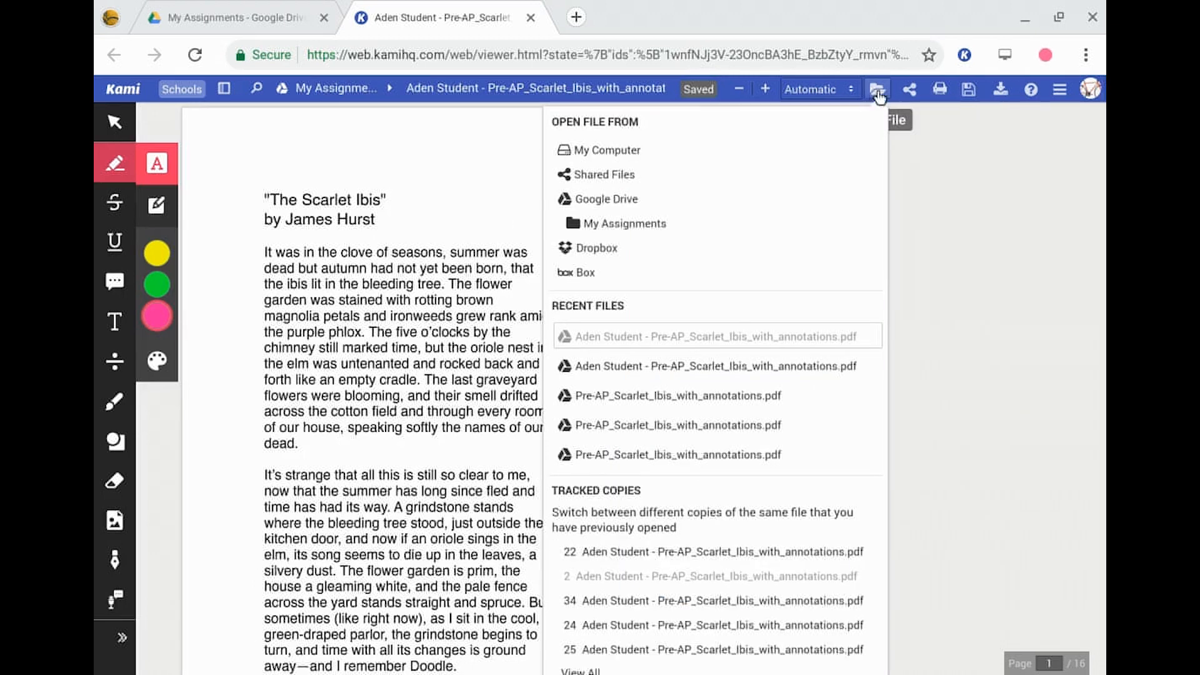
mouse_move(660, 200)
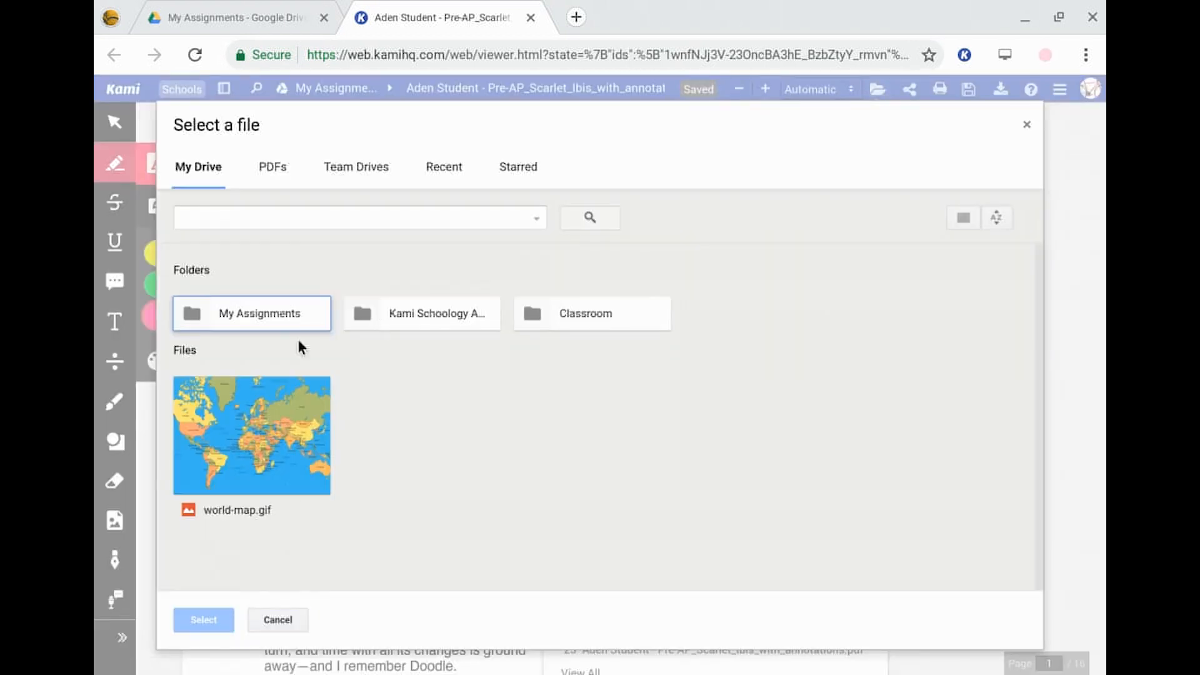
mouse_move(320, 507)
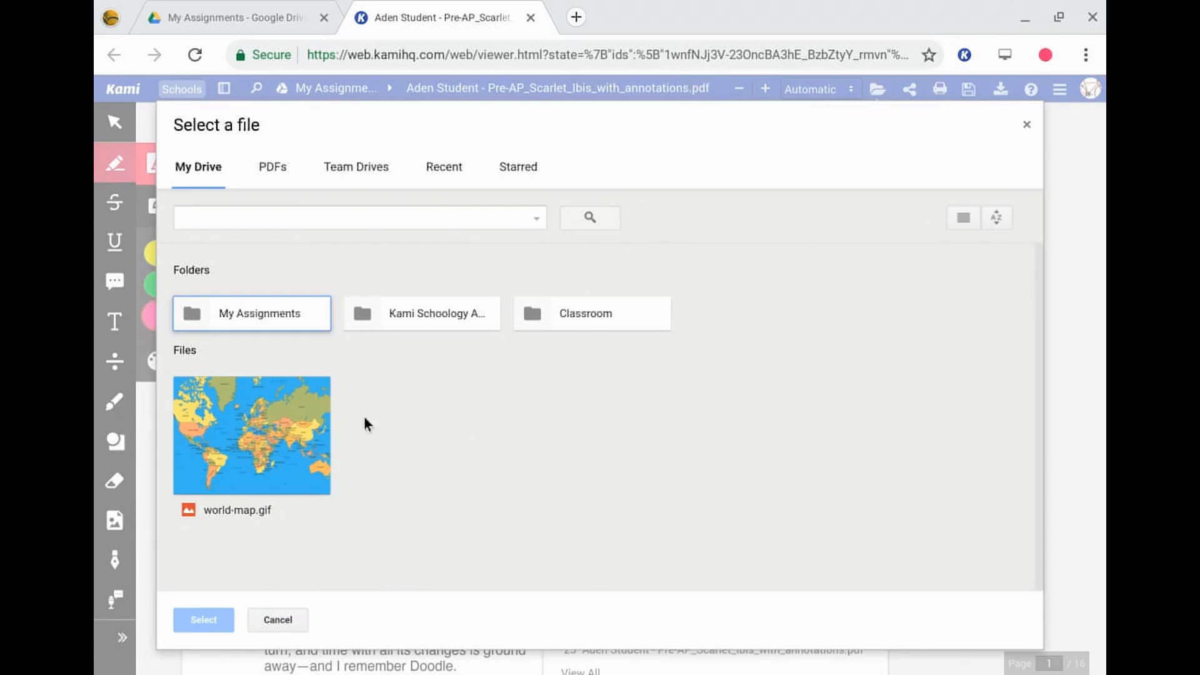
mouse_move(329, 270)
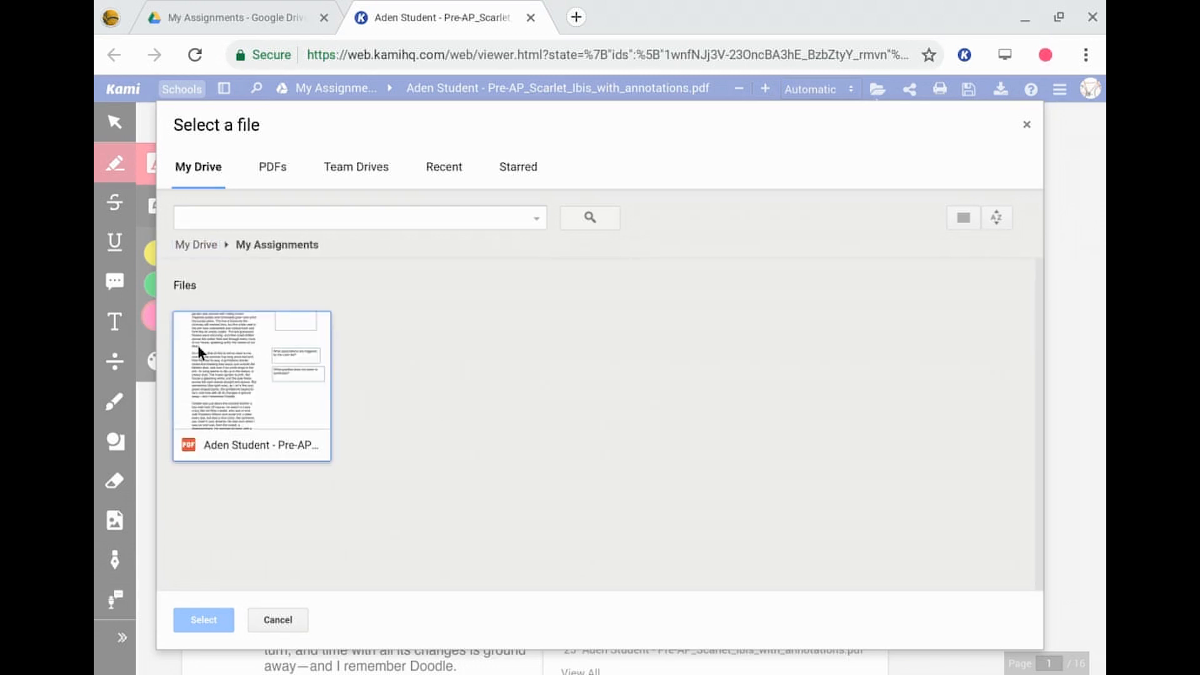
mouse_move(475, 380)
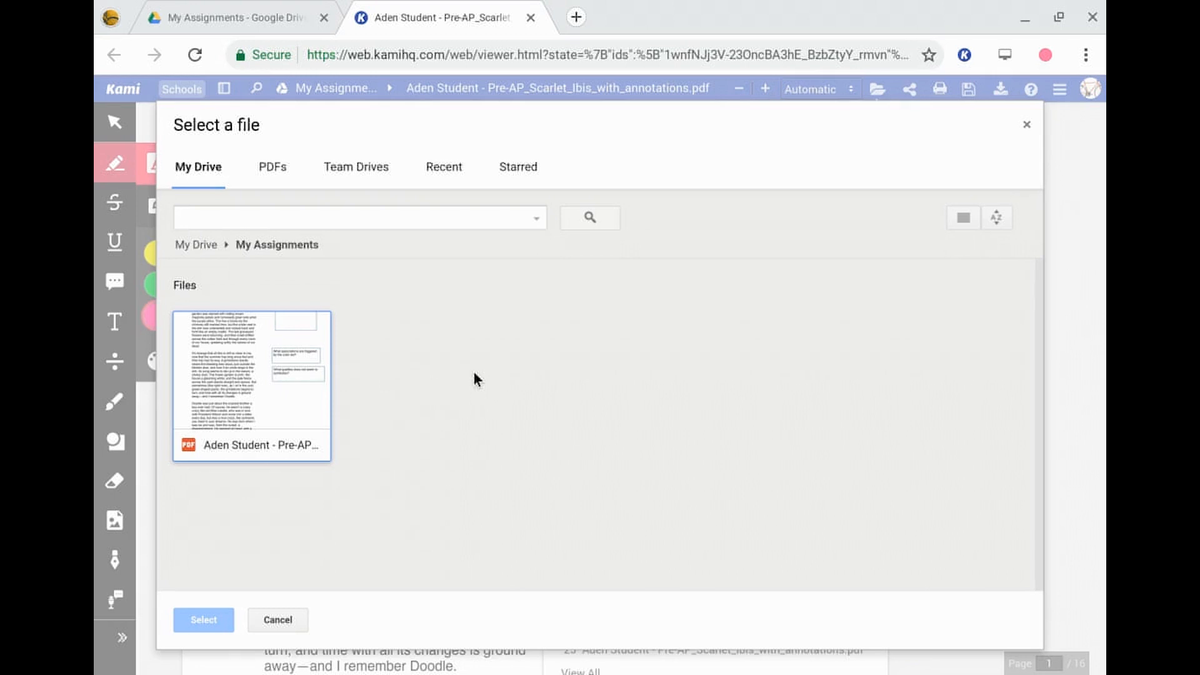